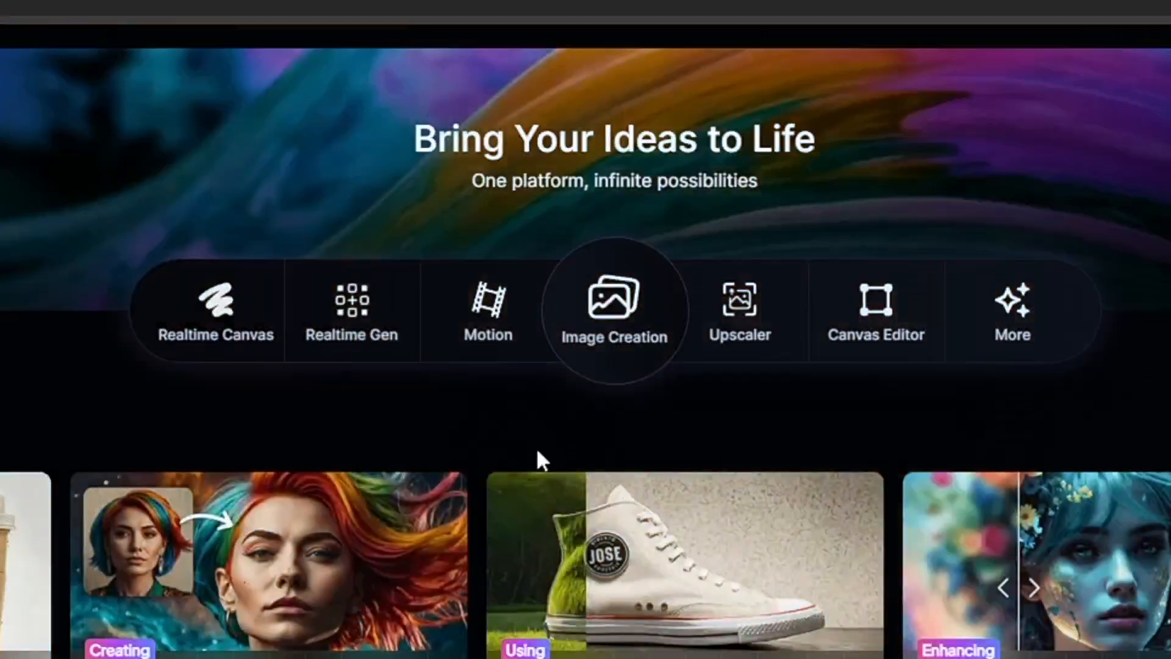
Step: Start a new image with the Anime preset and the Anime Semi-Realism style
left_click(614, 306)
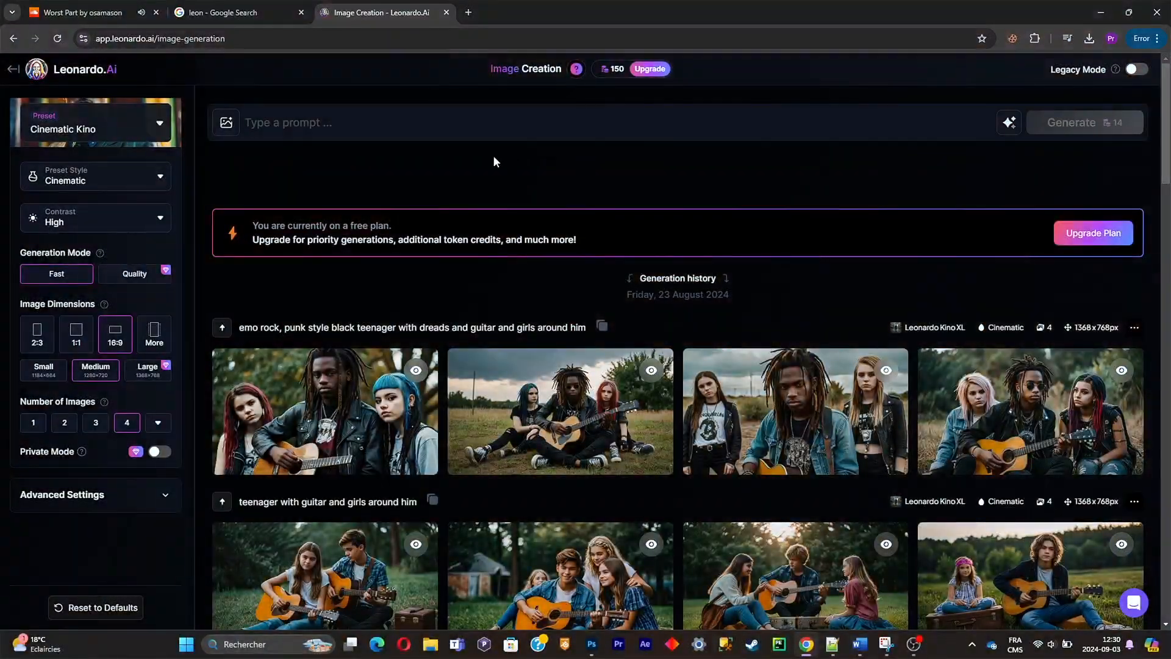
left_click(95, 122)
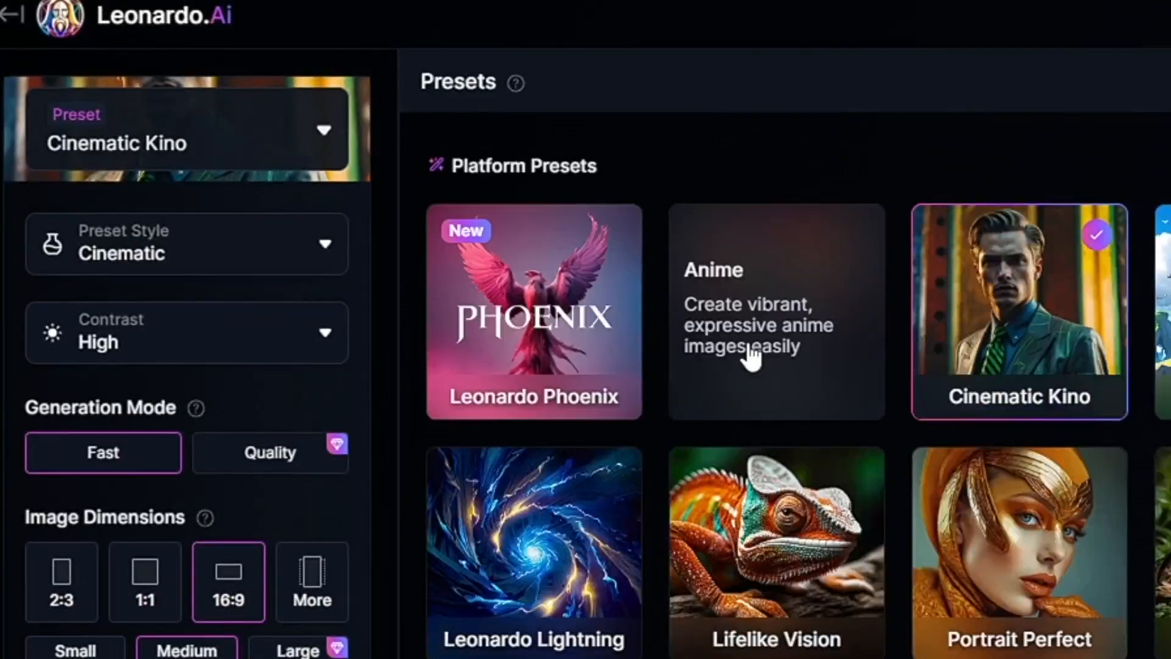
left_click(776, 310)
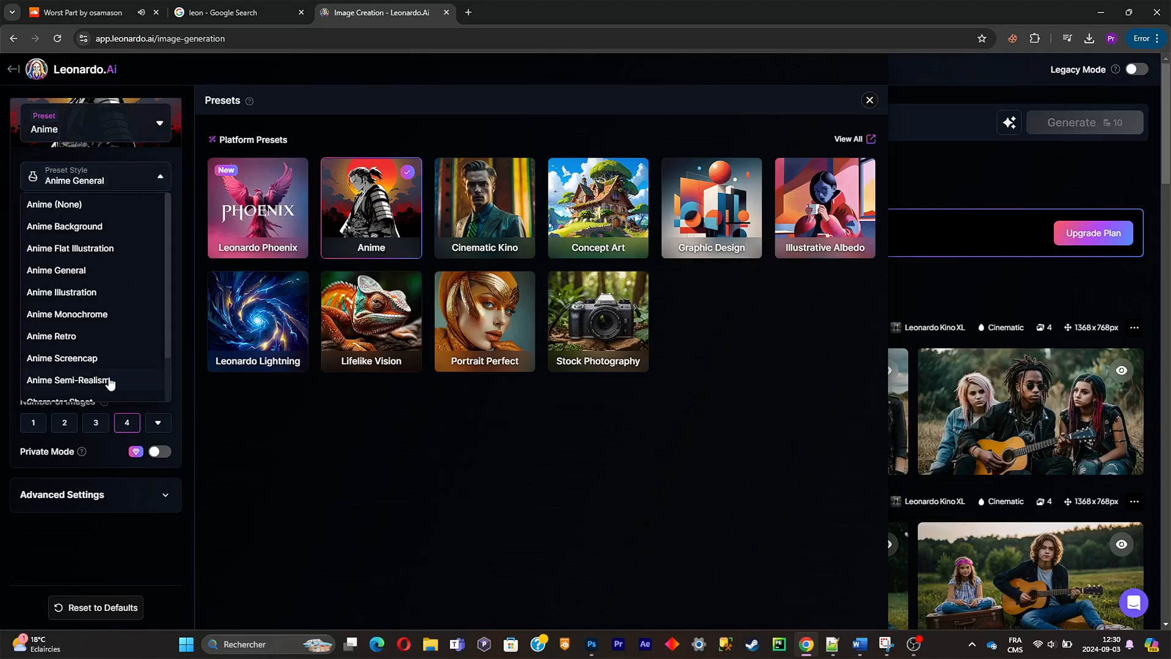
left_click(68, 380)
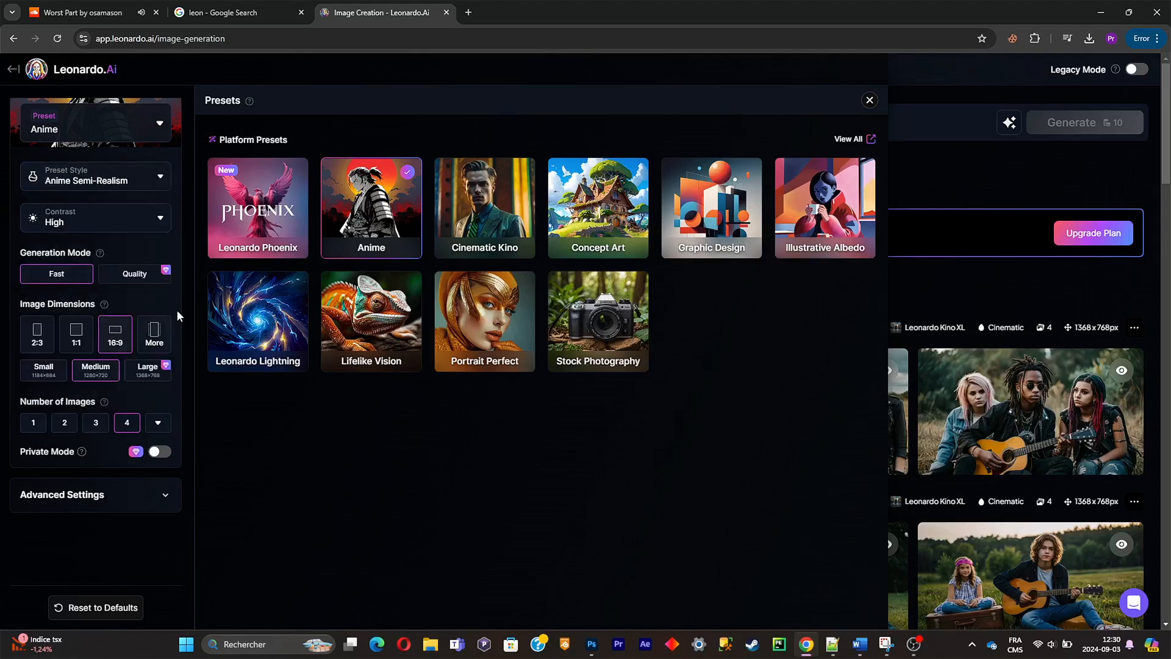
Step: Prompt 'man working on his computer in his bedroom in the dark (bleu and red lights style)' and generate the image
left_click(868, 99)
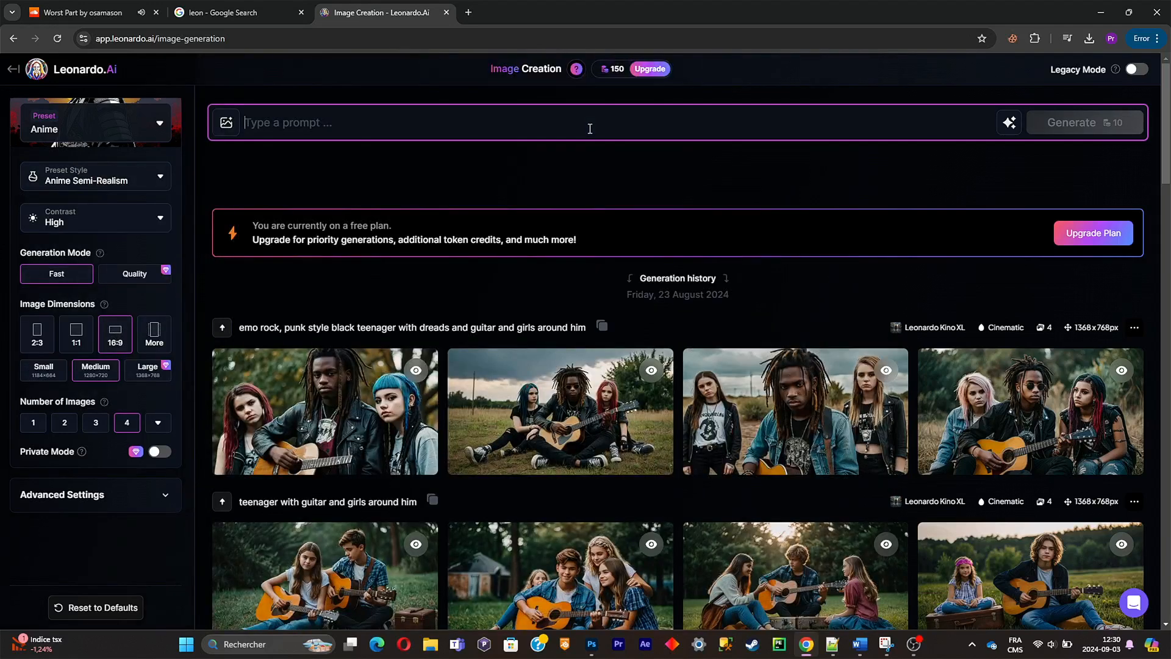
type("man working on his")
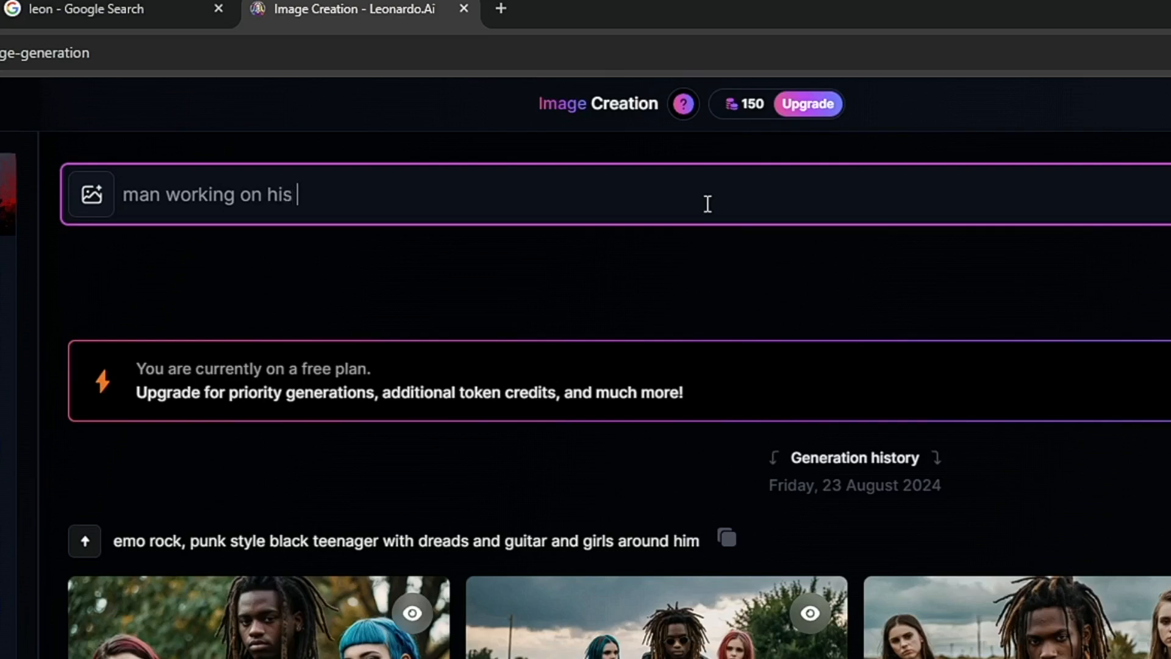
type("computer in his bedroom in the dark (bleu and red lights style)")
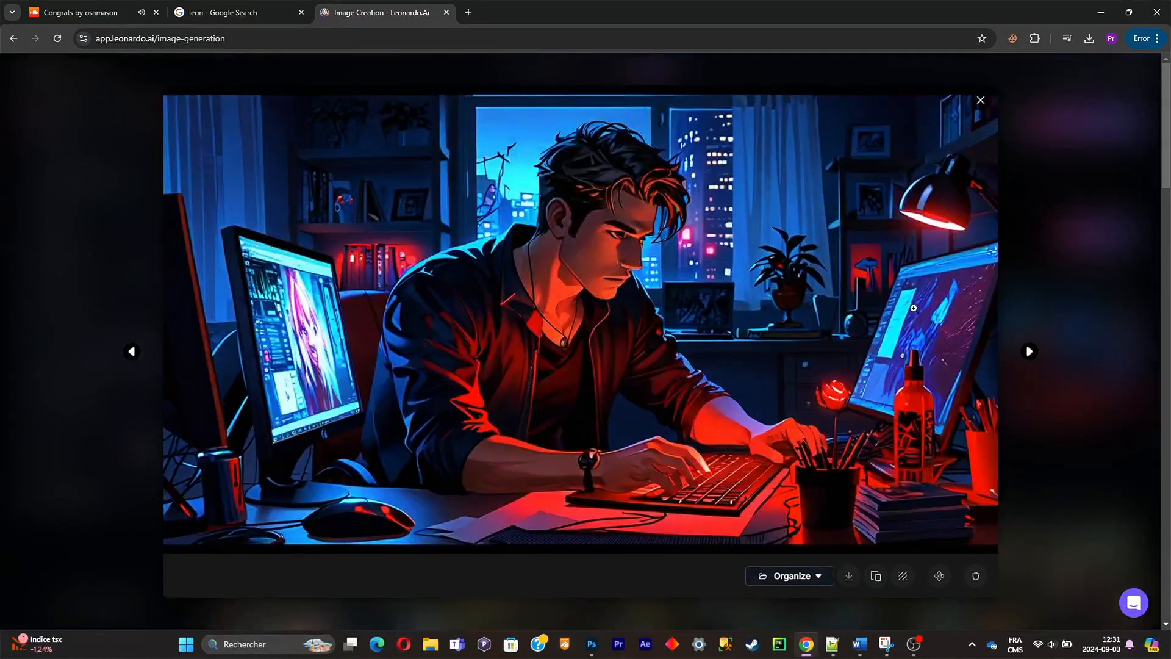
left_click(591, 644)
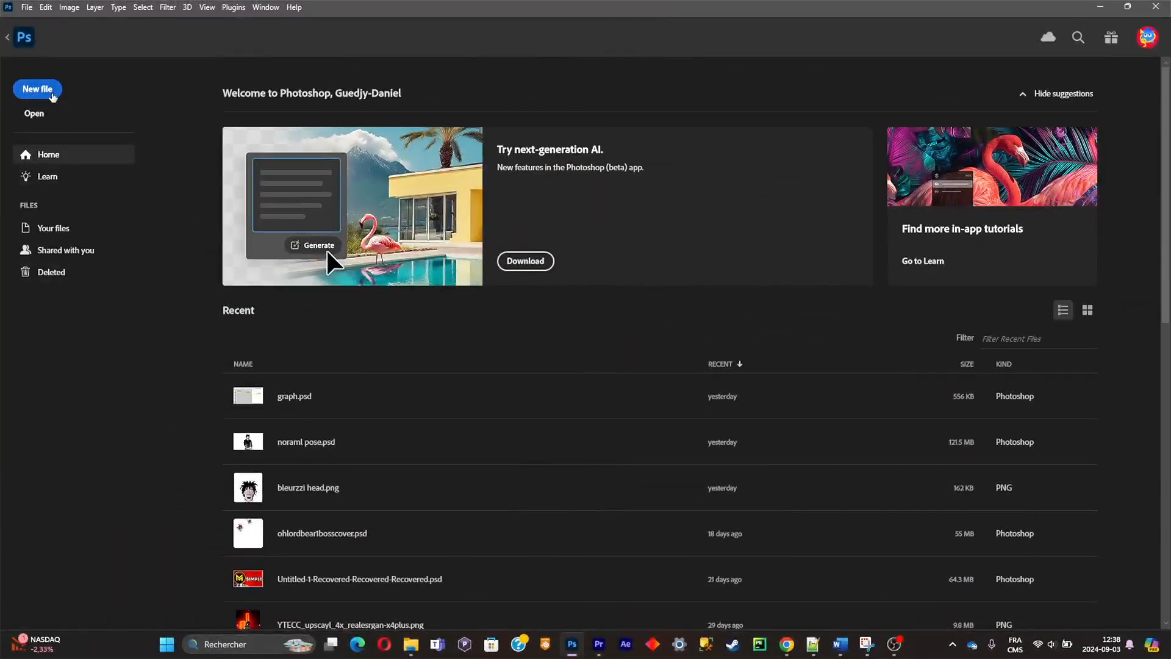
Step: Load the downloaded anime workspace JPG, erase the left monitor with Generative Fill and merge visible layers
left_click(34, 114)
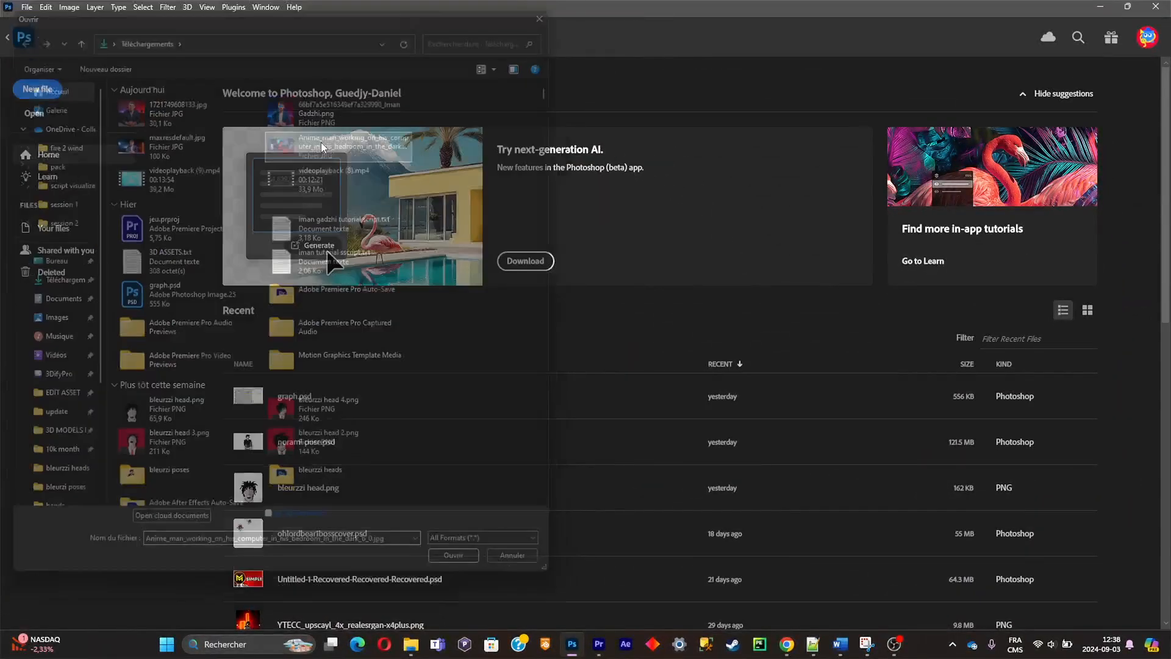
left_click(453, 554)
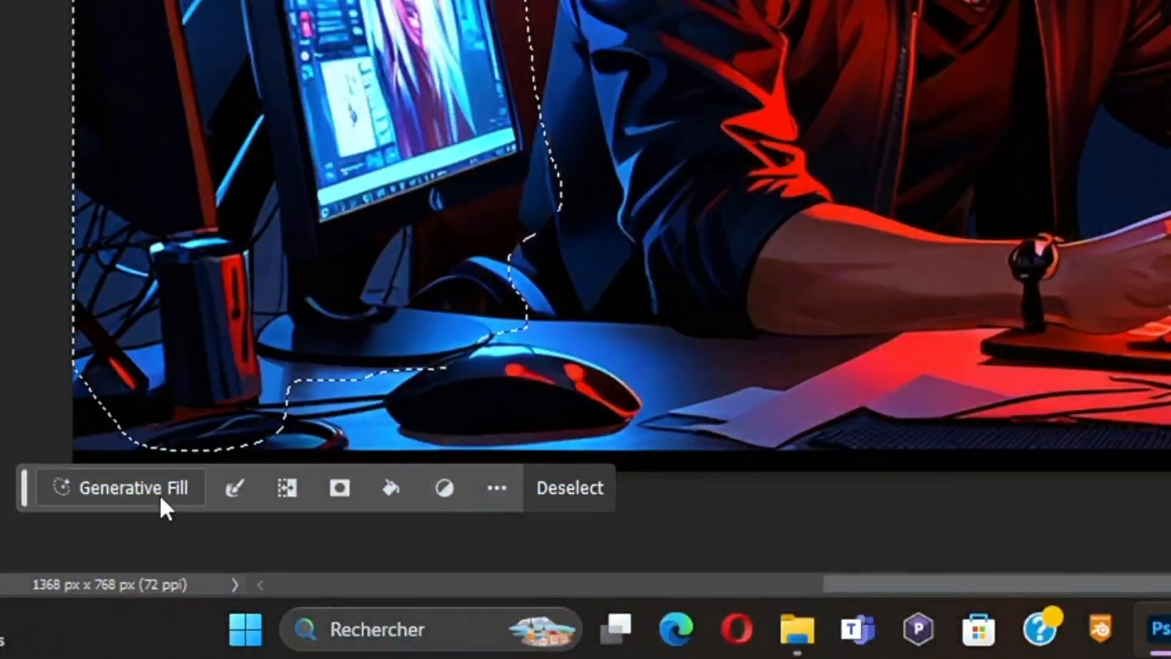
left_click(123, 486)
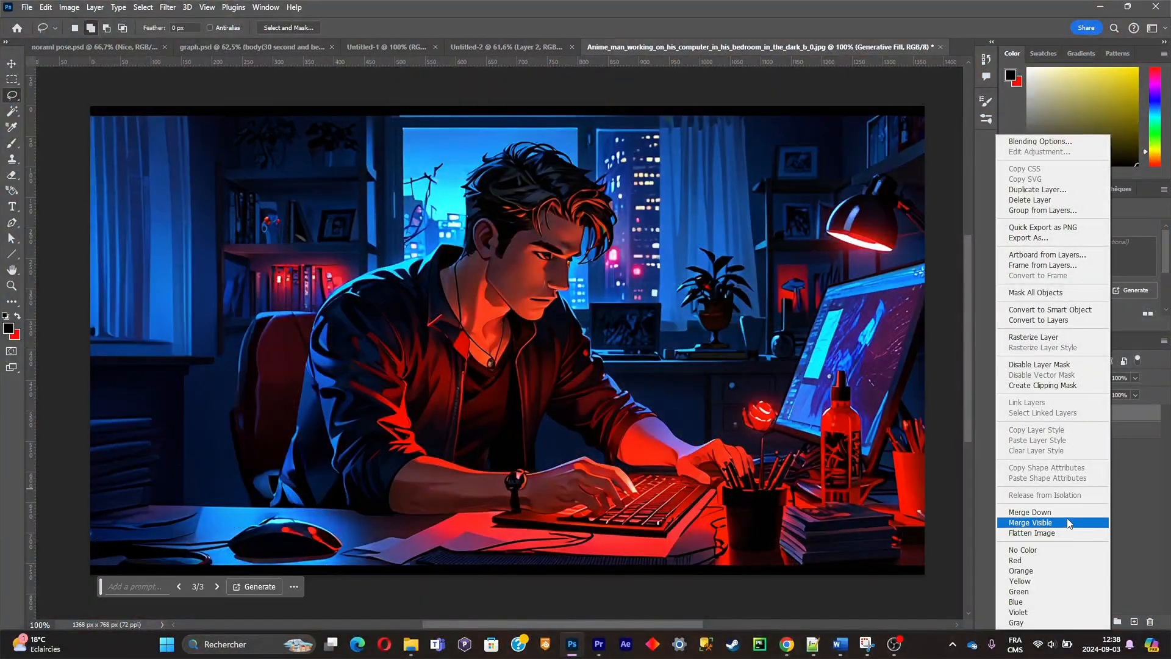
left_click(1031, 522)
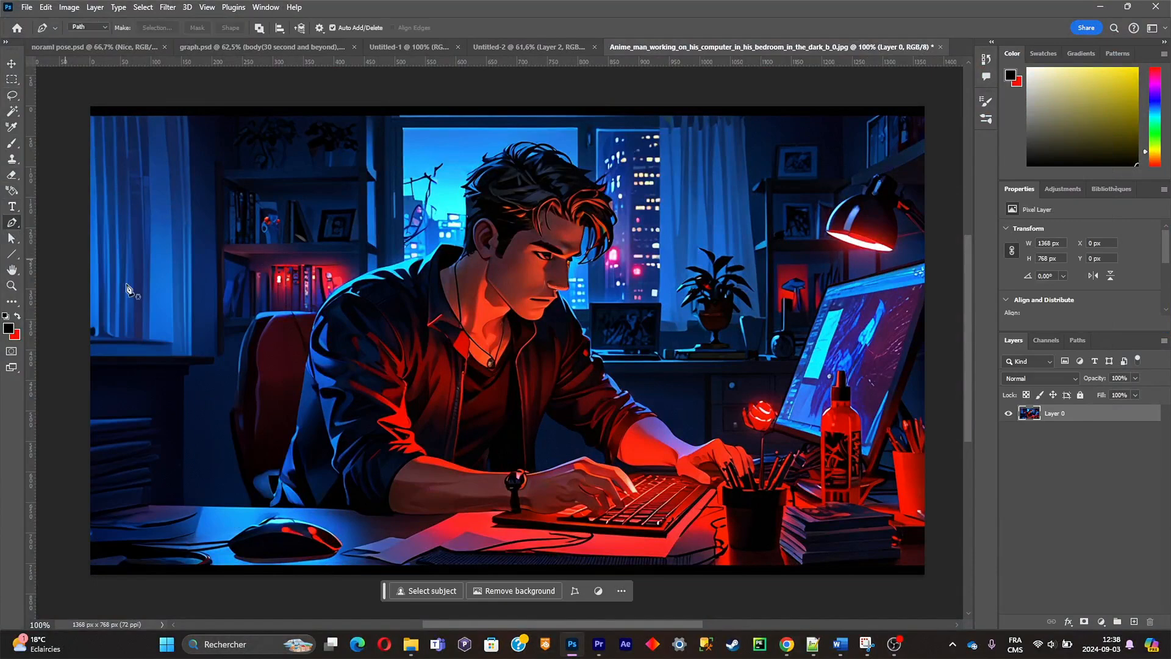
mouse_move(87, 426)
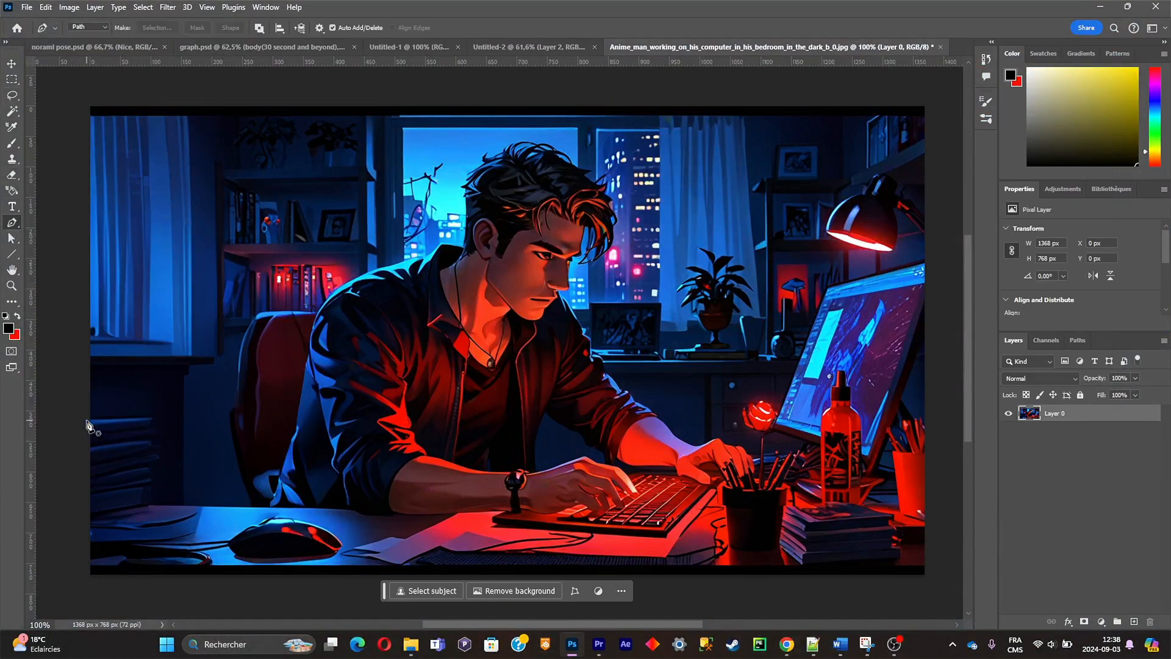
Step: Trace an outline around the man and his desk with the Pen tool
left_click_drag(86, 420, 149, 420)
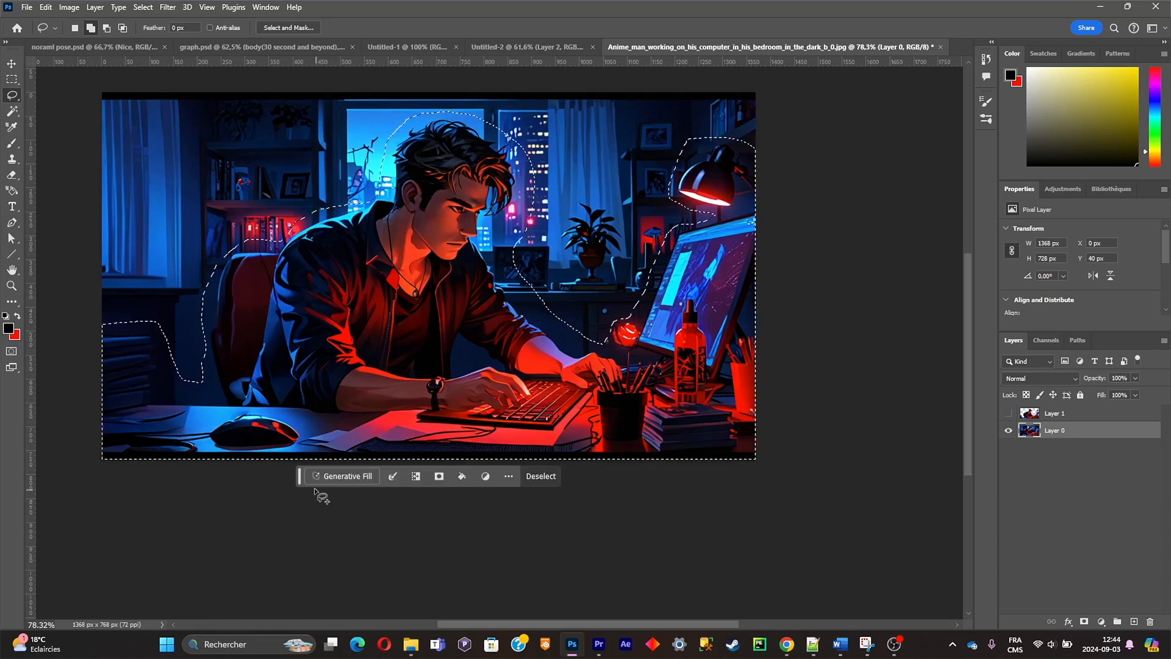
Step: Fill the area behind the man with generated scenery and save the two-layer image as a PSD
left_click(345, 476)
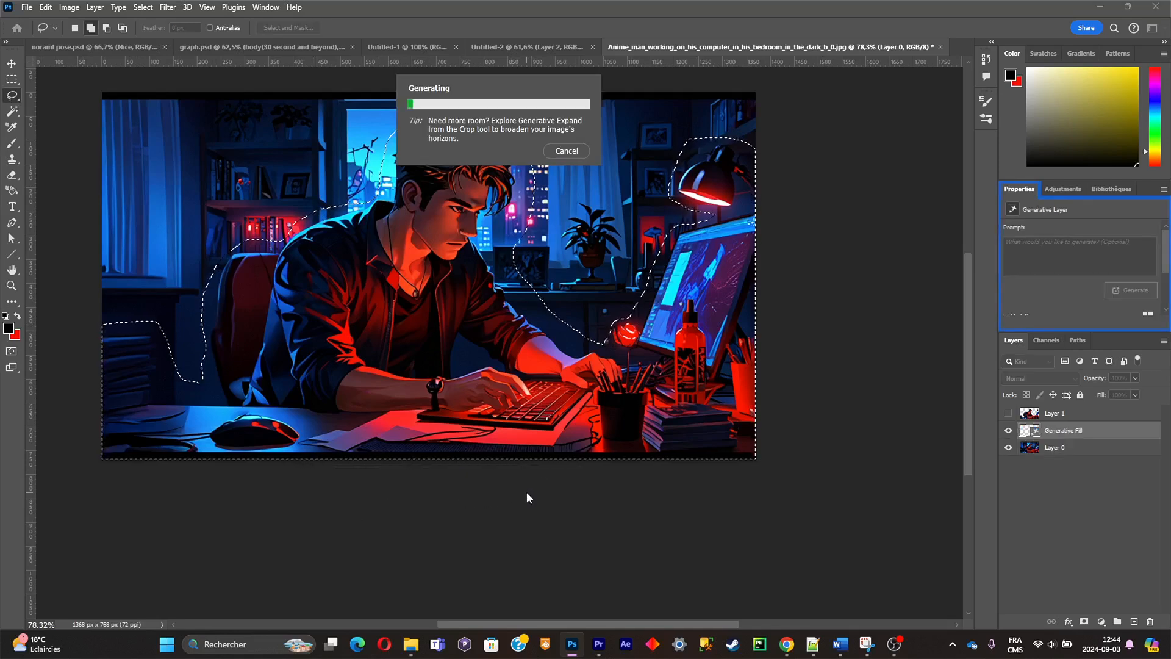
left_click(567, 150)
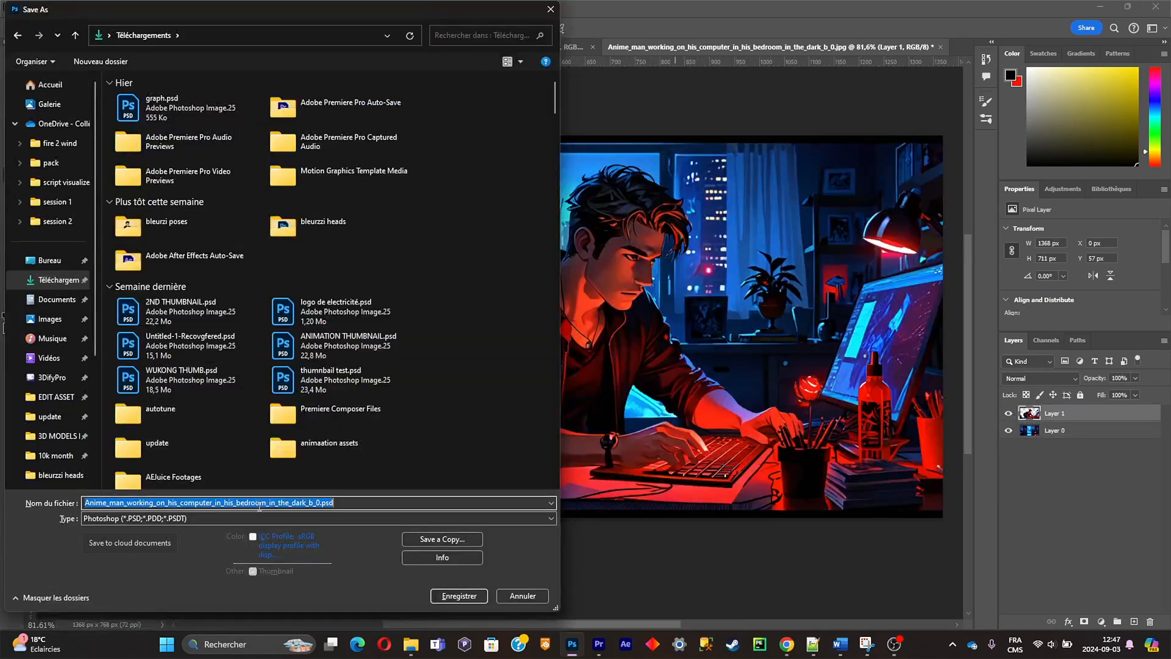
left_click(459, 596)
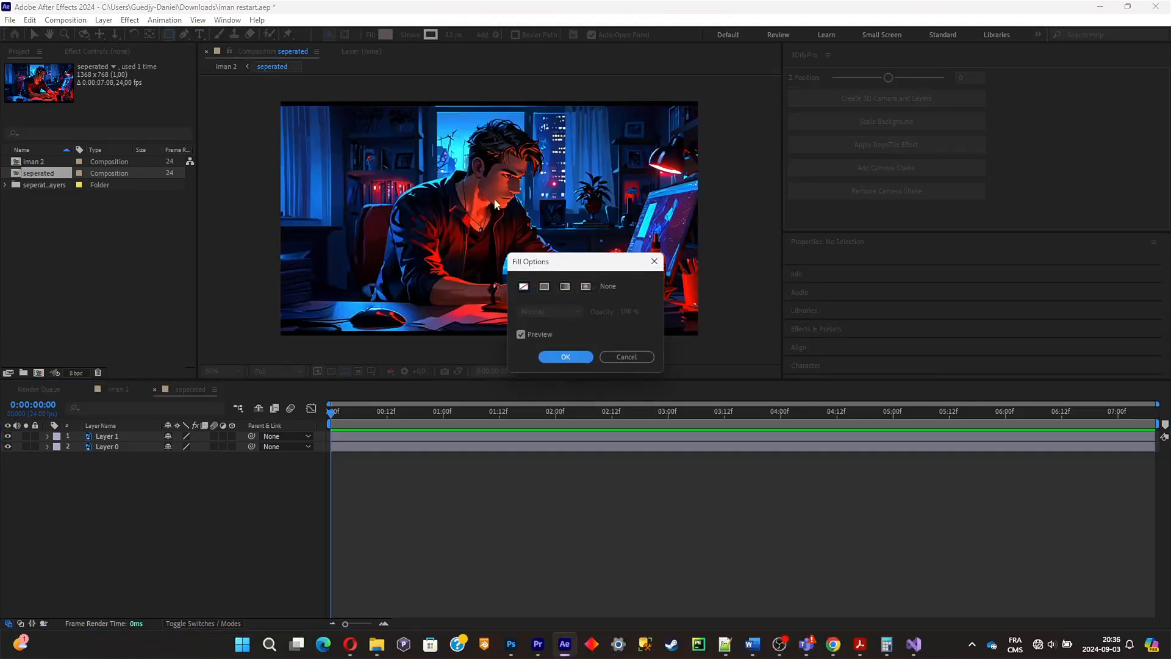
Step: Draw an unfilled white-outlined square over the man's chest, rotated into a diamond, with a 'work' title
left_click(565, 356)
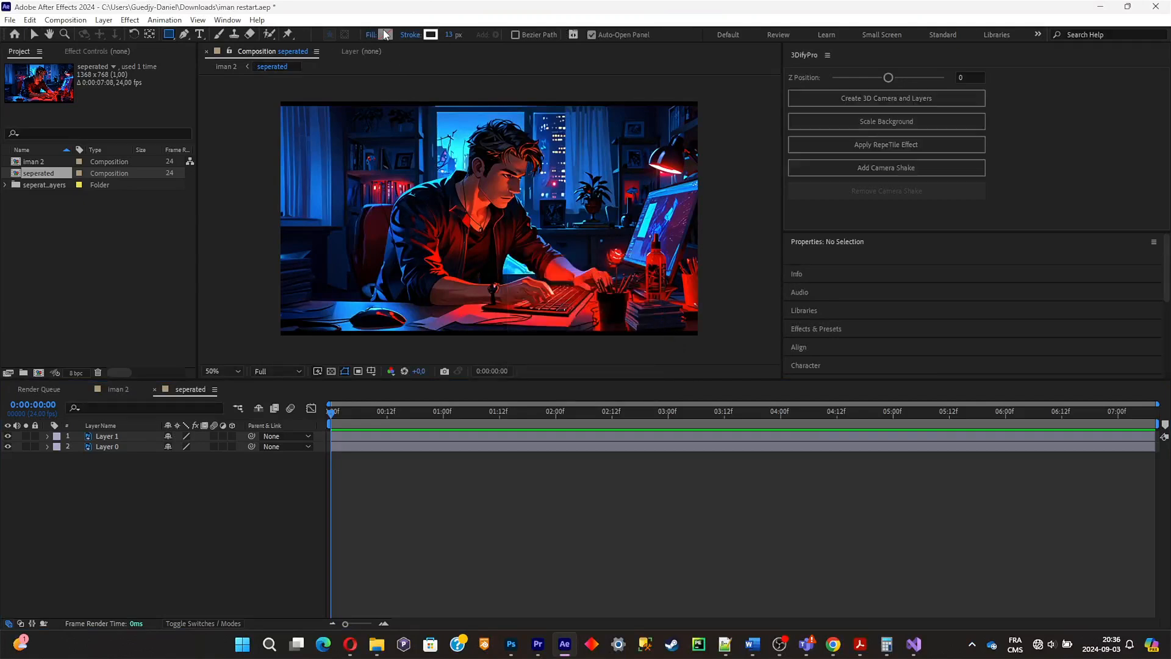
left_click(428, 34)
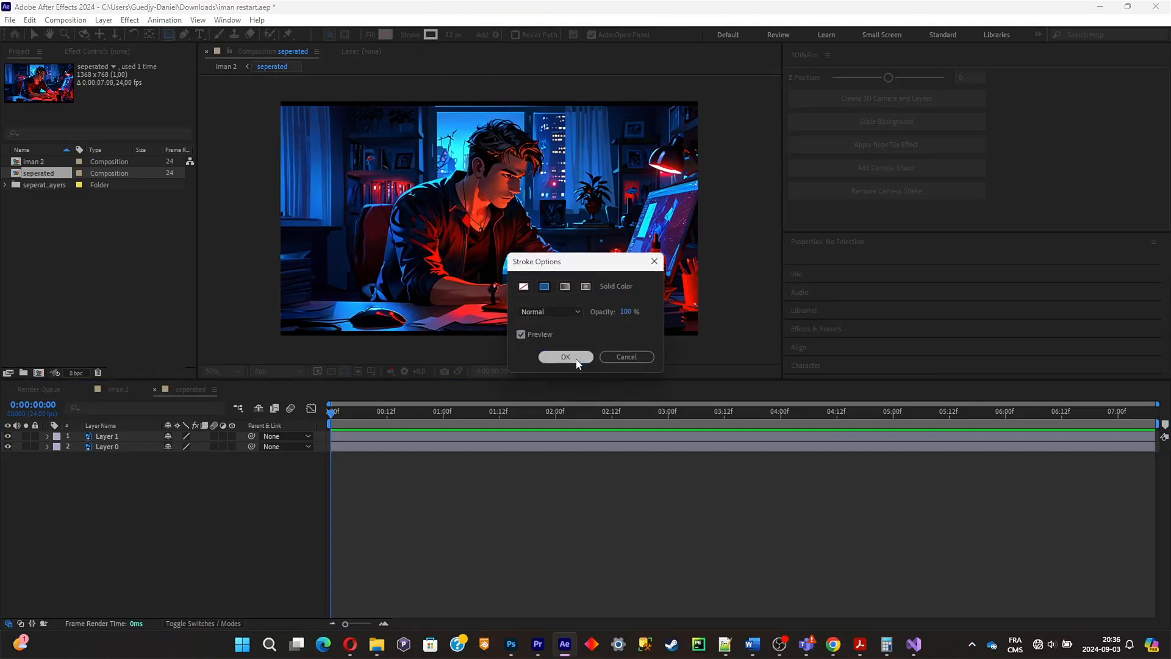
left_click(565, 356)
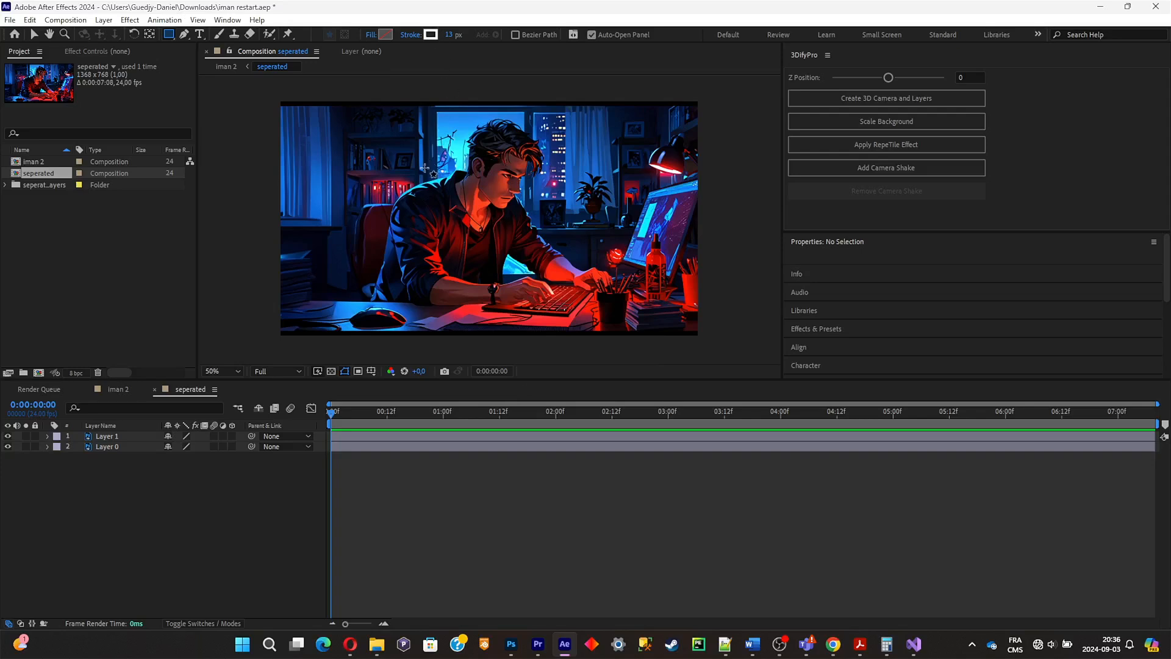
left_click_drag(460, 183, 557, 280)
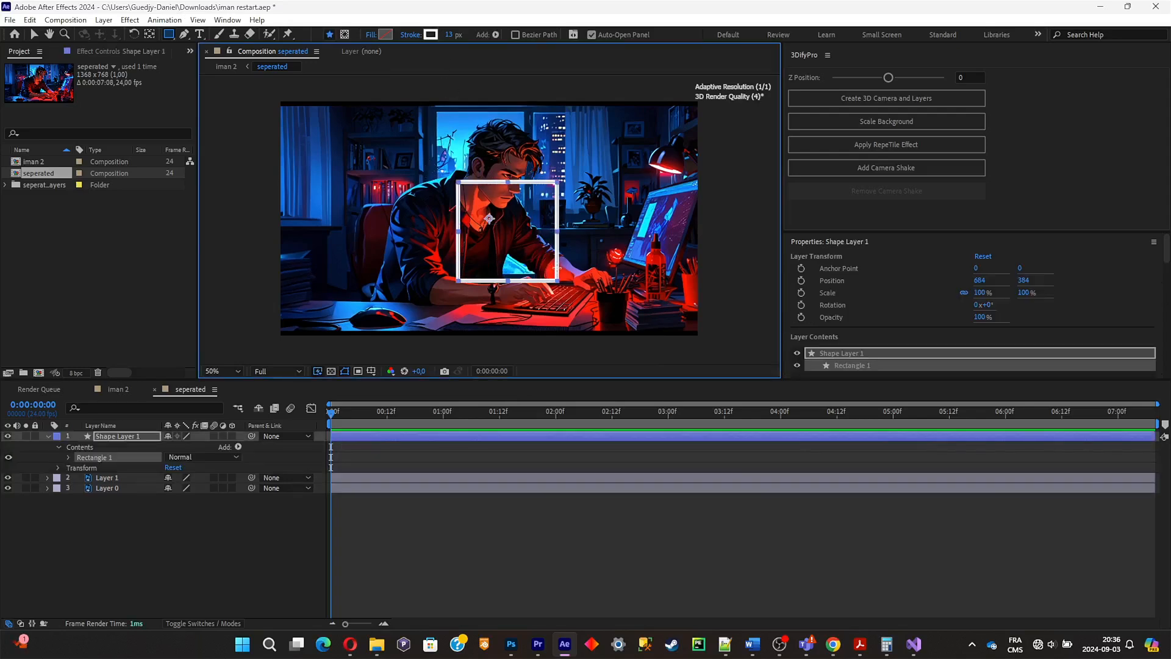
left_click(103, 21)
type("work")
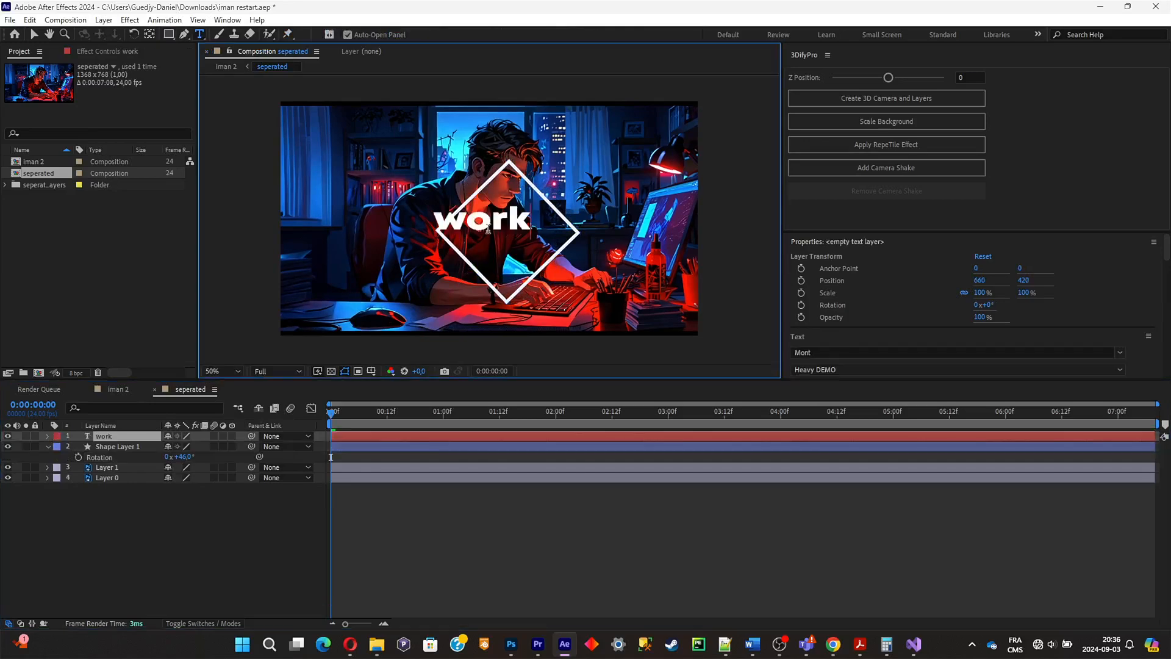
left_click(117, 446)
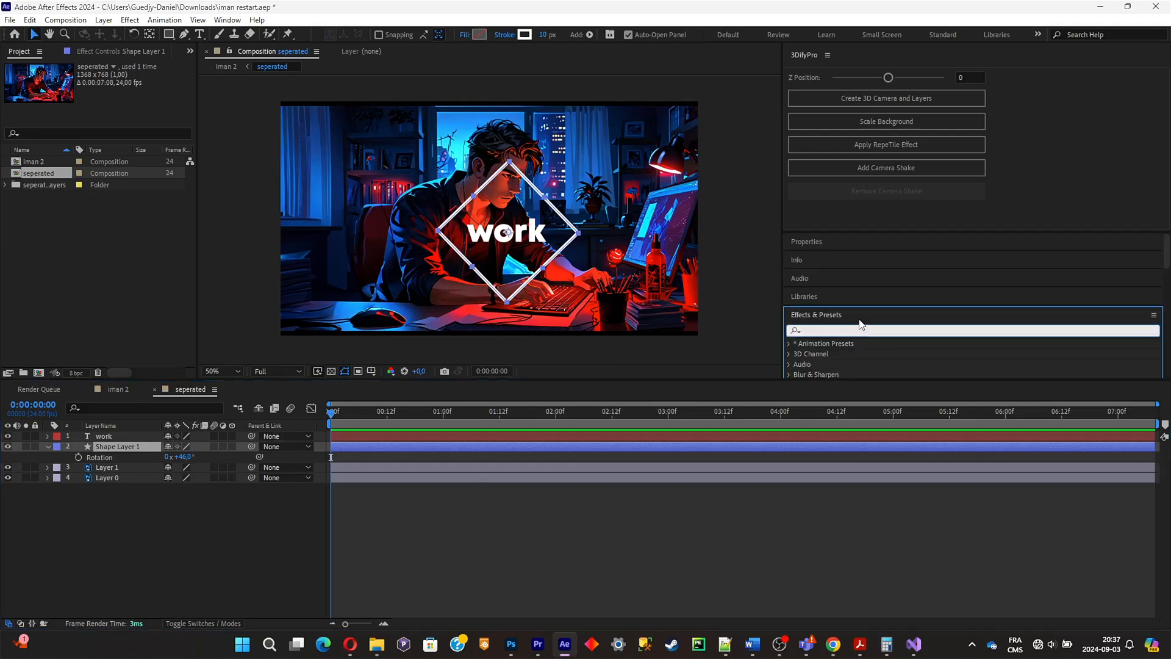
Step: Apply a white Drop Shadow glow and pre-compose the diamond and text layers together
type("shadow")
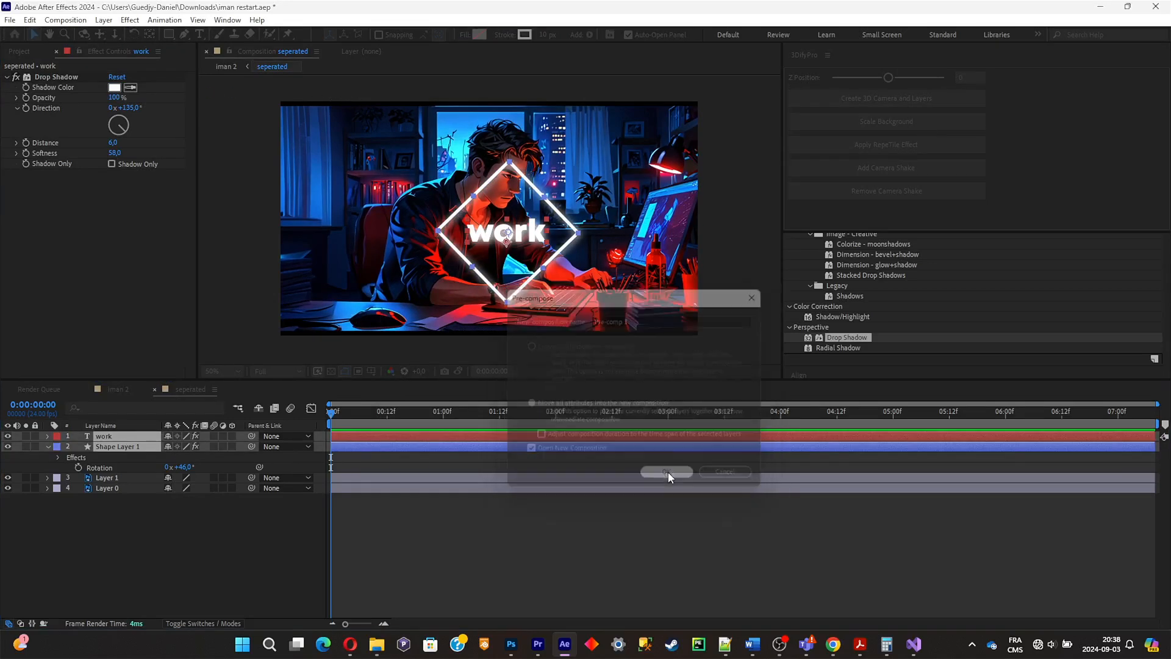
left_click(666, 471)
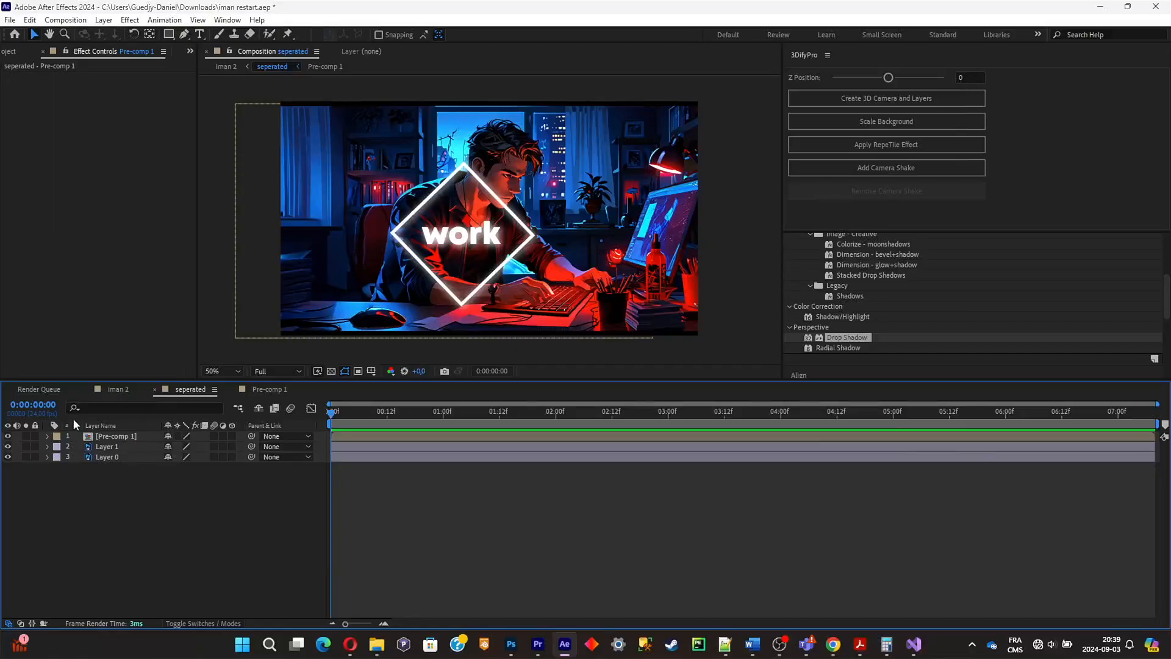
Step: Place a puppet pin on the man's head and keyframe its Deform position along the timeline
left_click(8, 447)
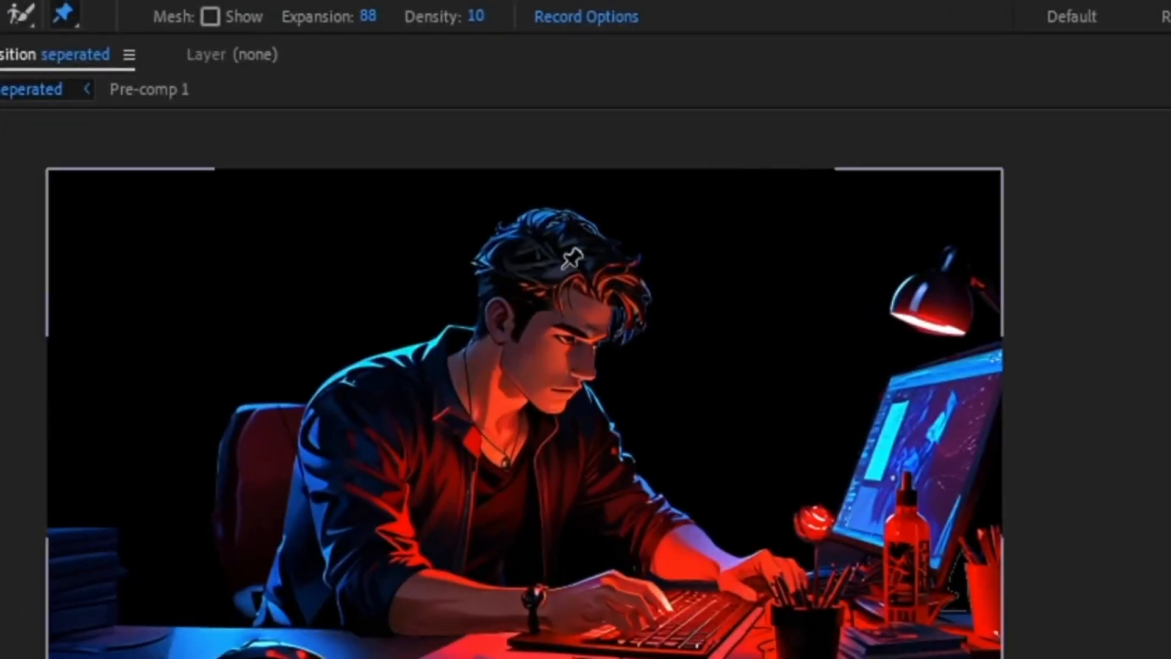
left_click(565, 276)
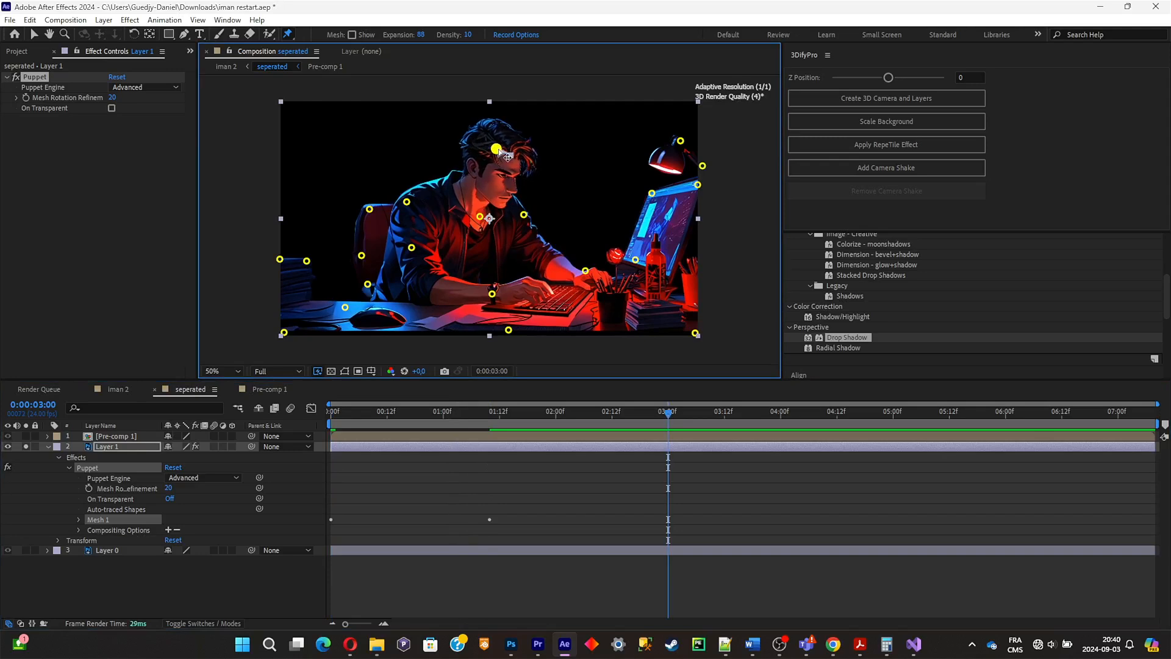
left_click(79, 467)
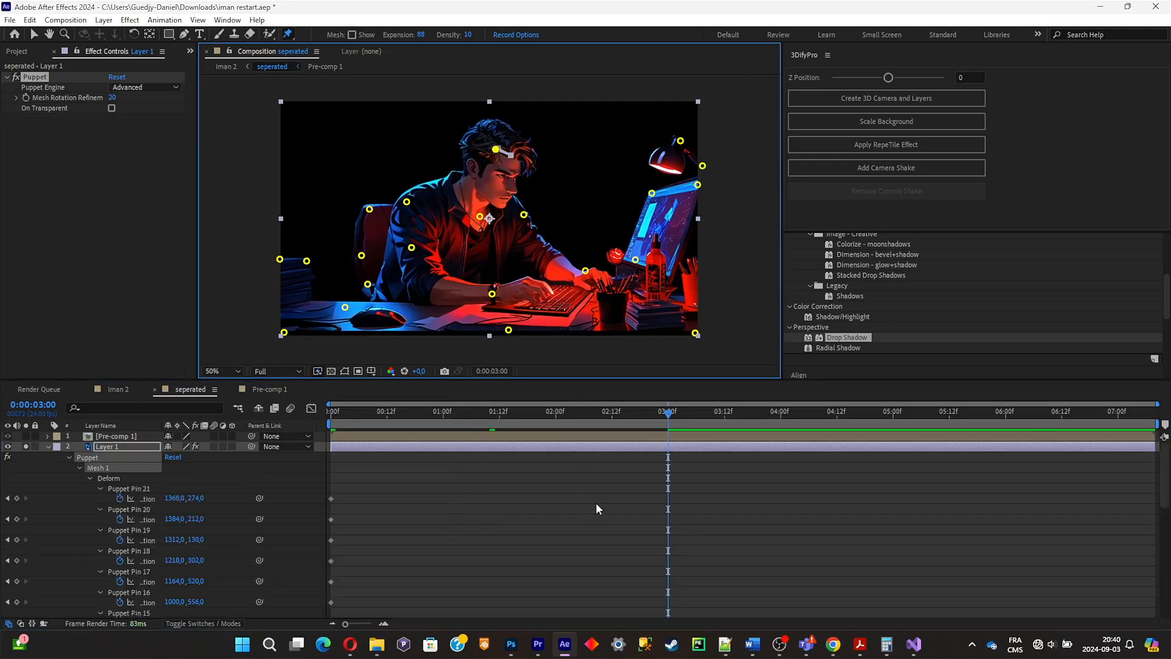
left_click(812, 411)
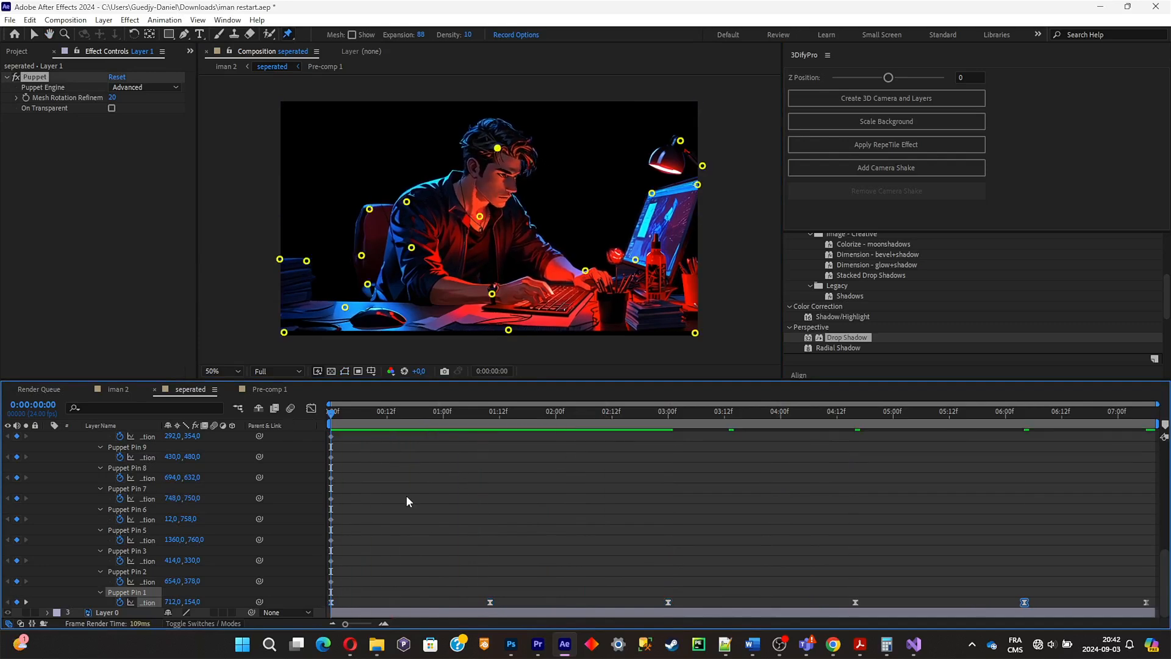
left_click(472, 411)
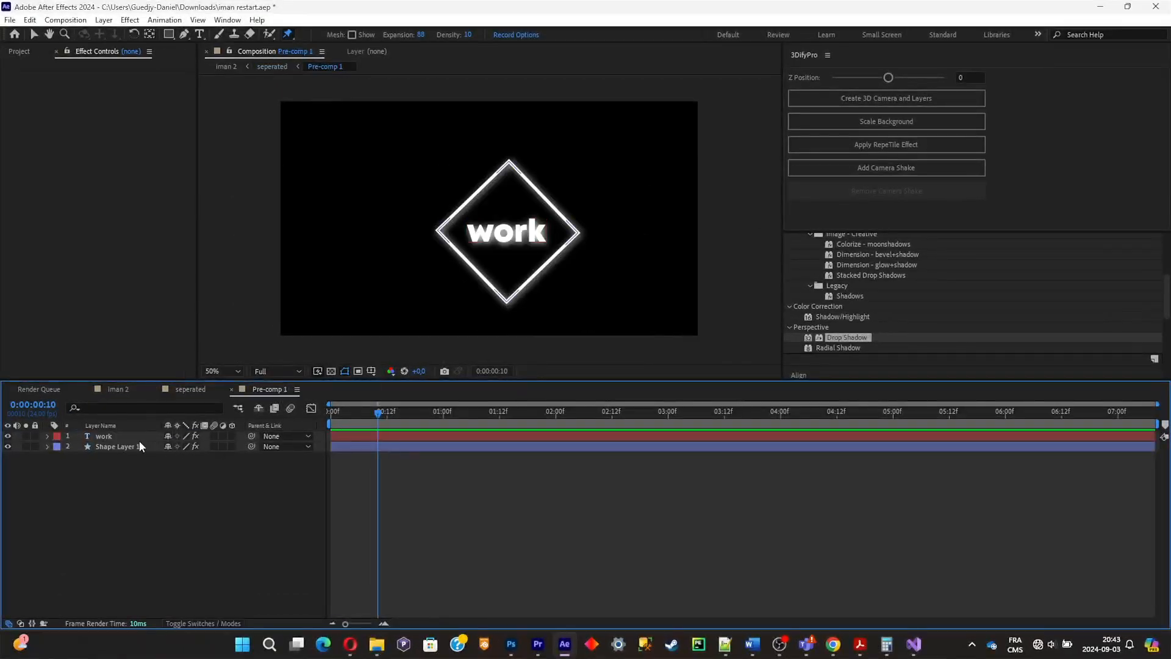
Step: Select Shape Layer 1 in the pre-comp to review its Drop Shadow from the first frame
left_click(117, 446)
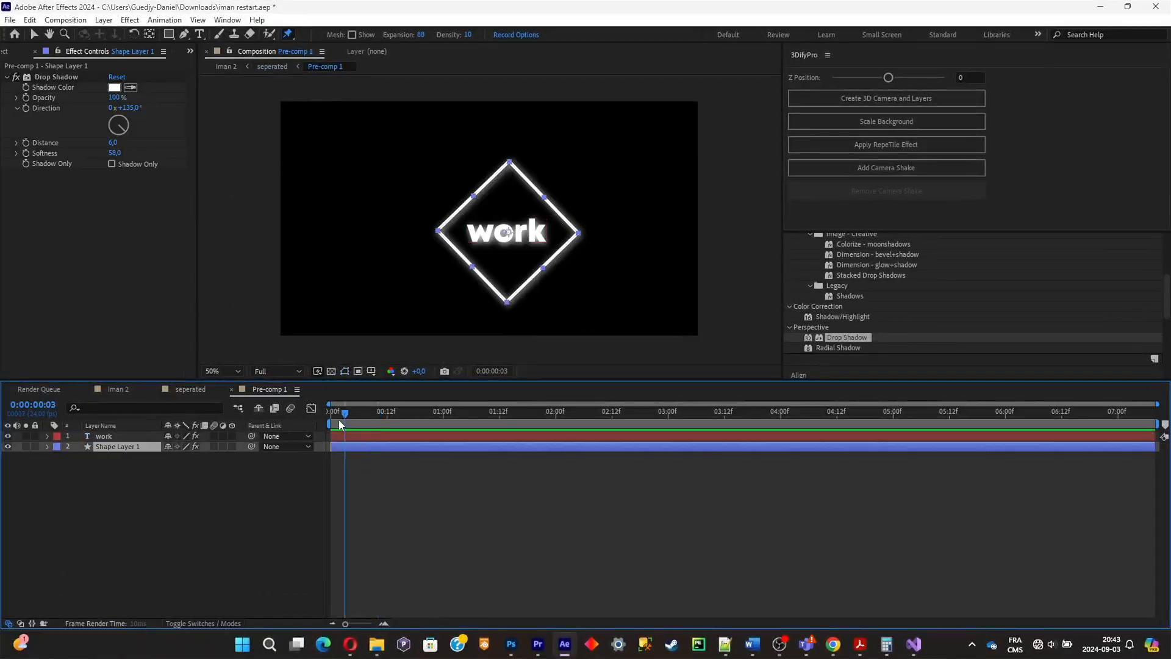
left_click(78, 456)
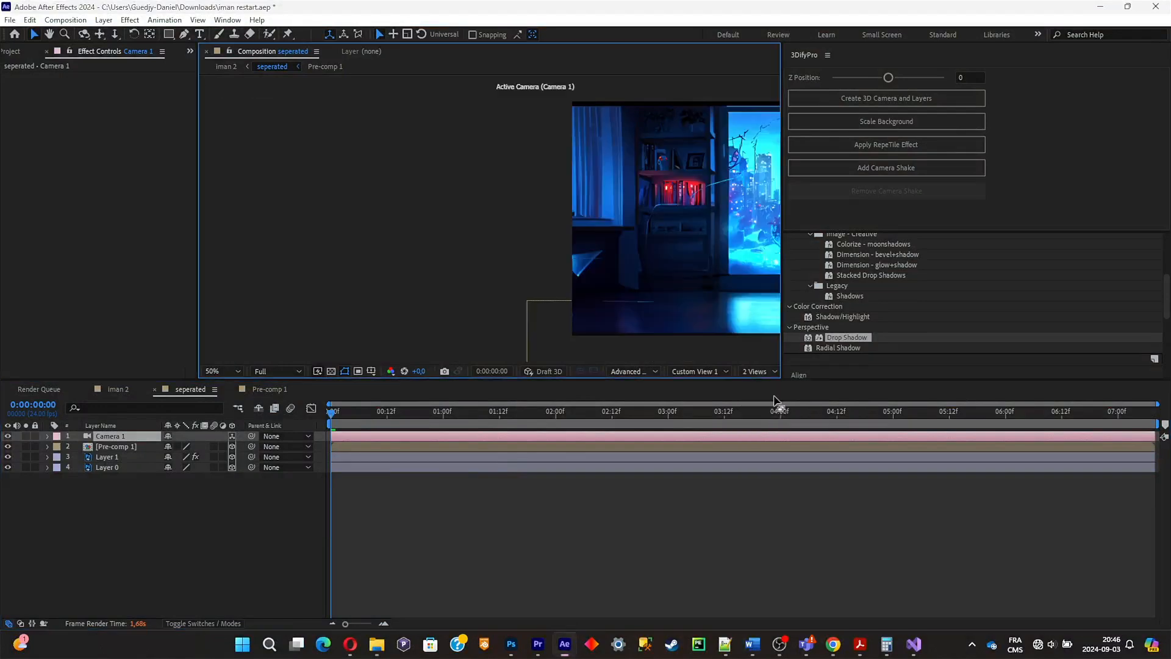
Step: Split the viewer into 2 Views with a Top view to offset the 3D layers in depth
left_click(698, 371)
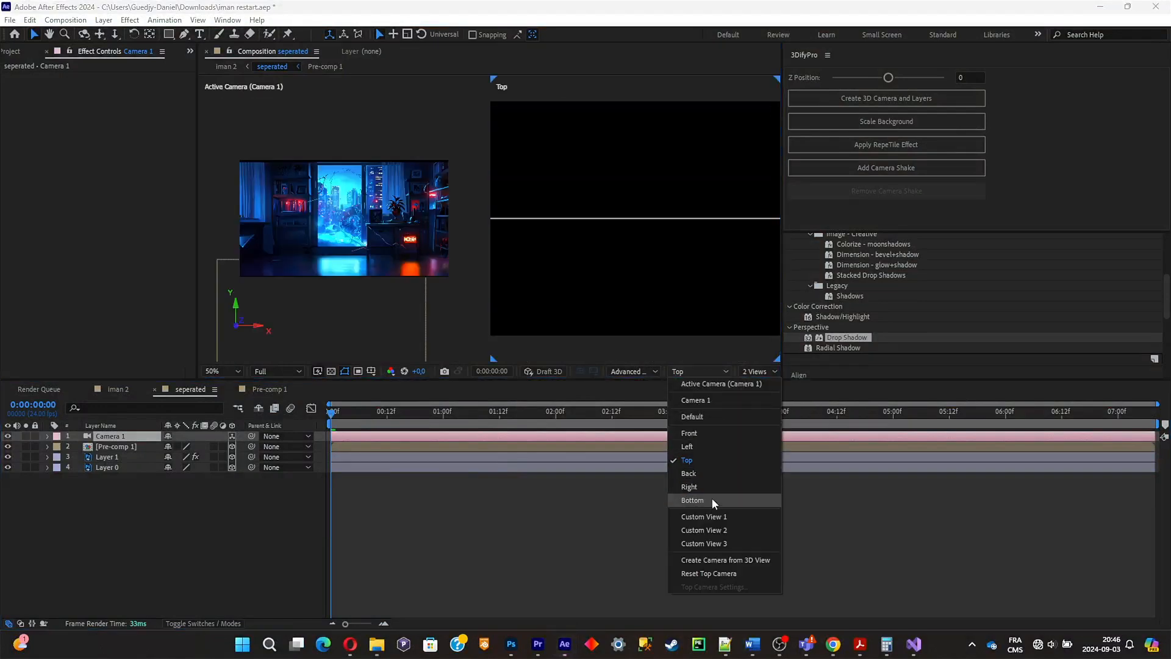
left_click(703, 516)
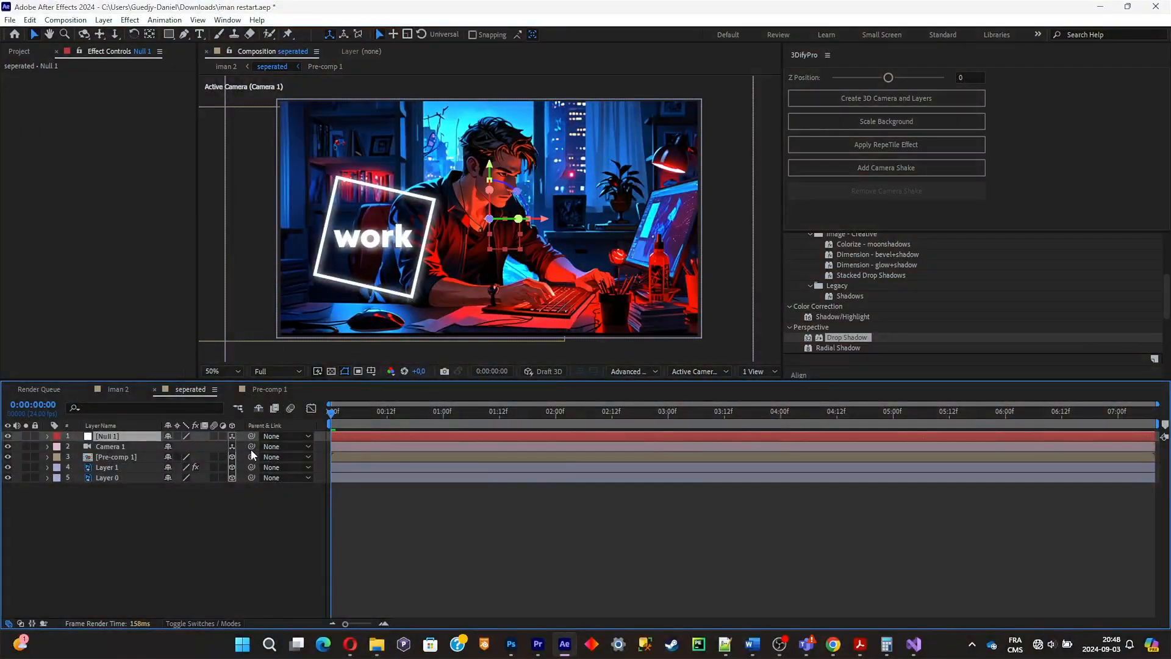
Step: Parent Camera 1 to Null 1 and keyframe the null's Position at 0s and about 3s, checking the glide
left_click(287, 446)
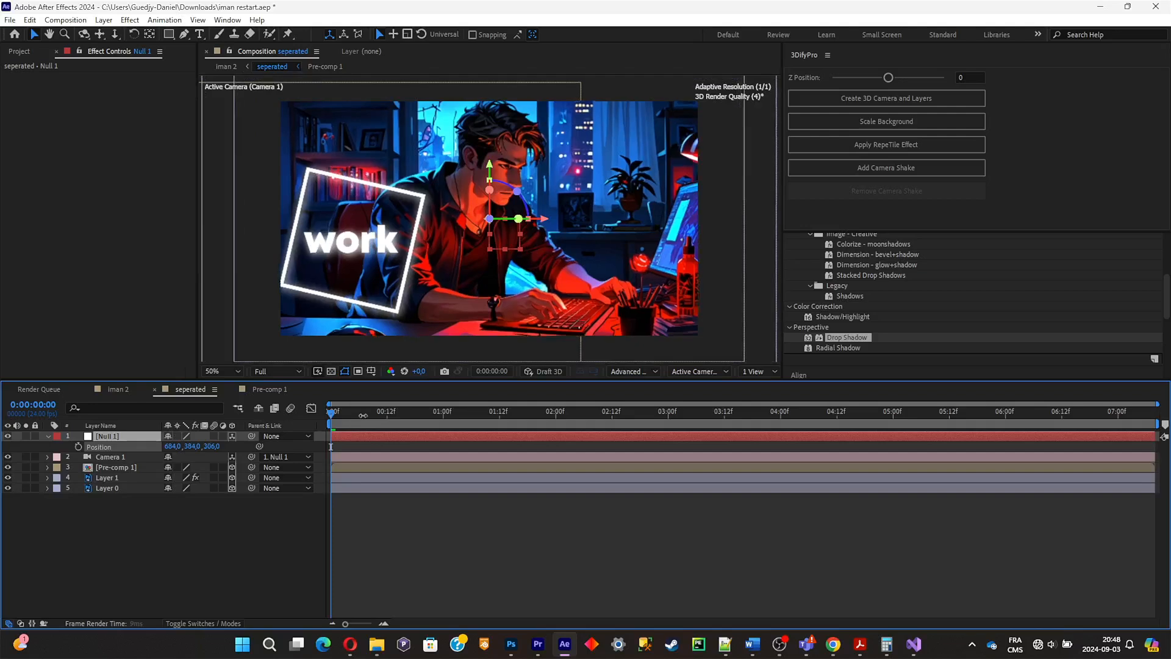
left_click(598, 411)
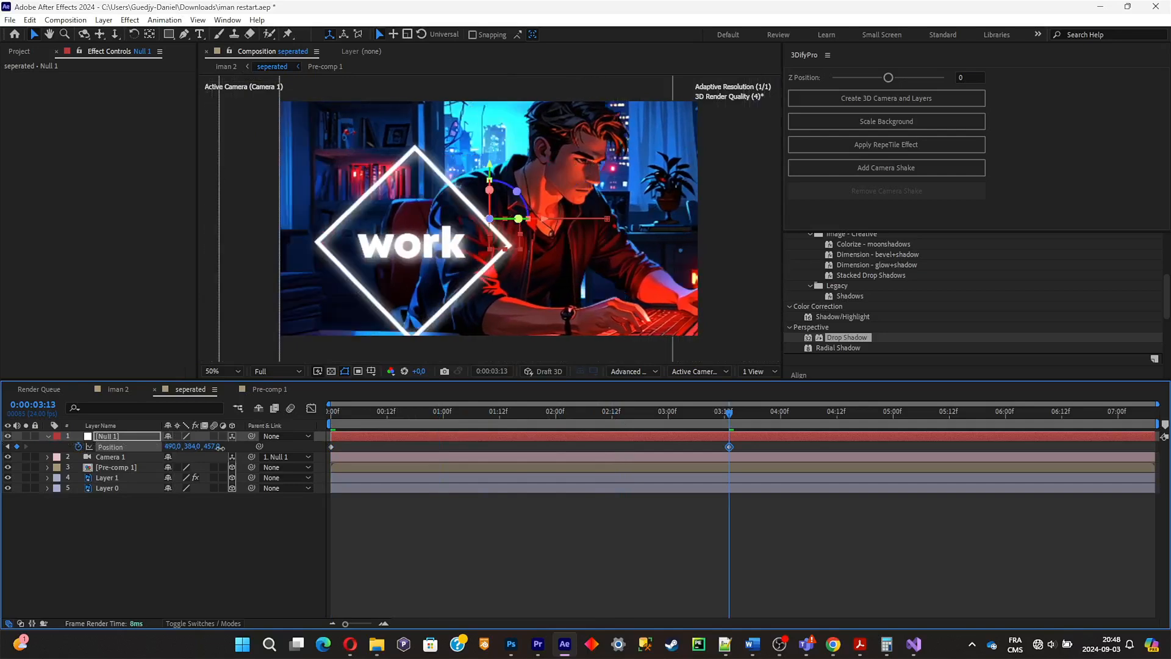
left_click(439, 411)
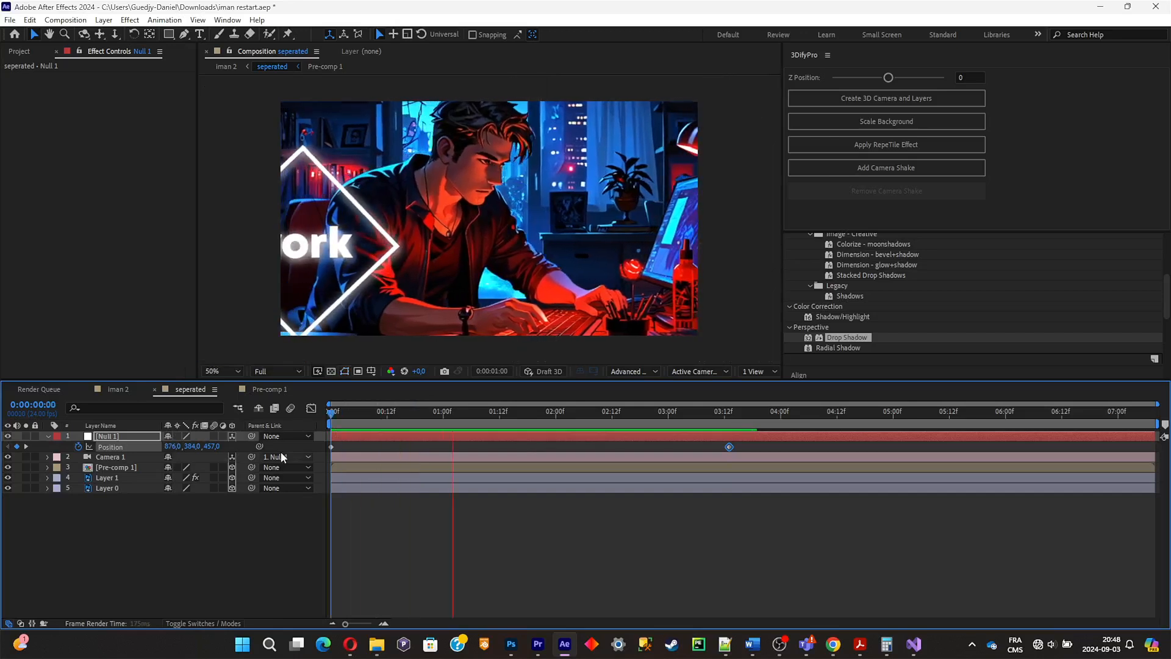
left_click(514, 411)
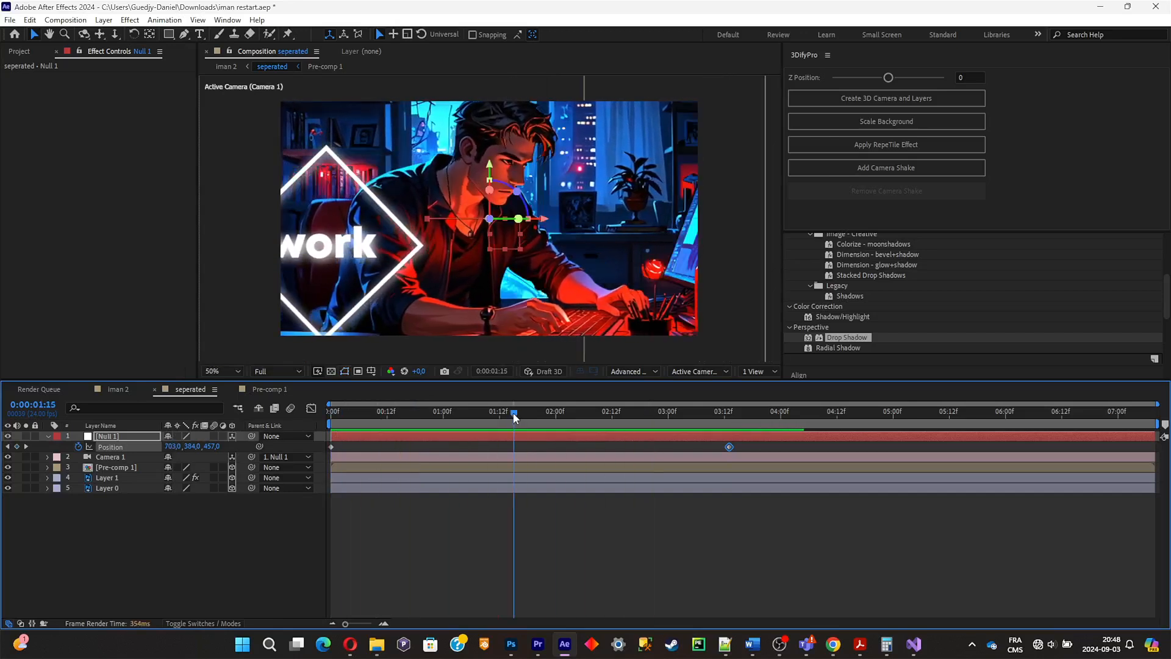
left_click(116, 467)
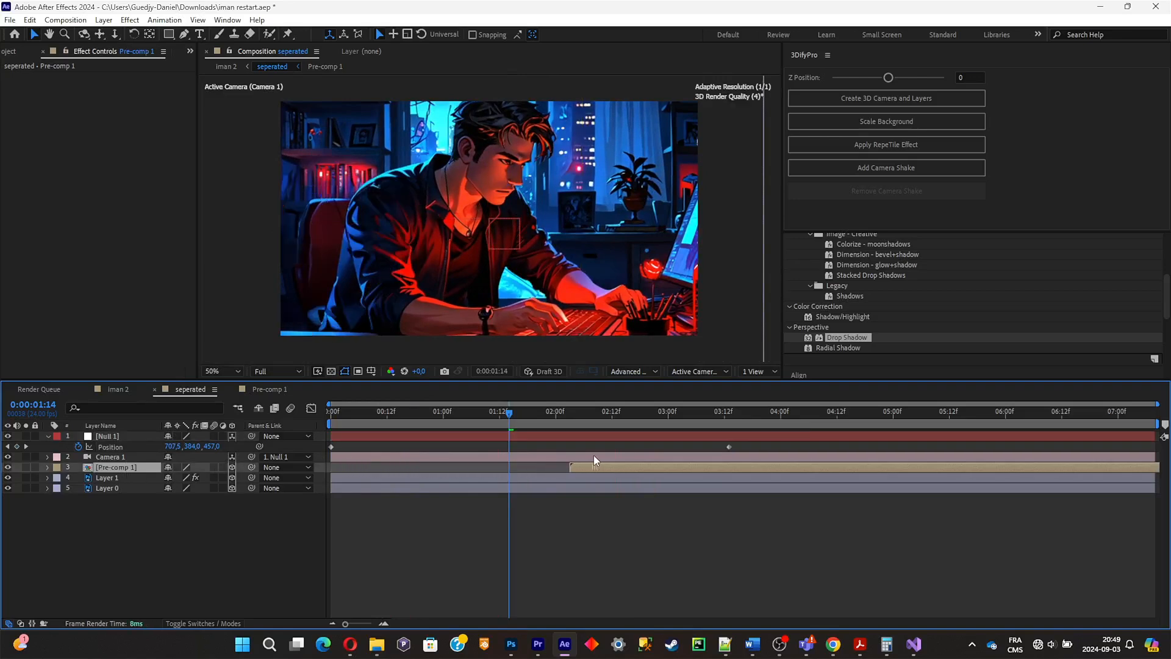
Step: Select the work diamond pre-comp and strengthen the speed-curve easing on its Position keyframes
left_click(612, 411)
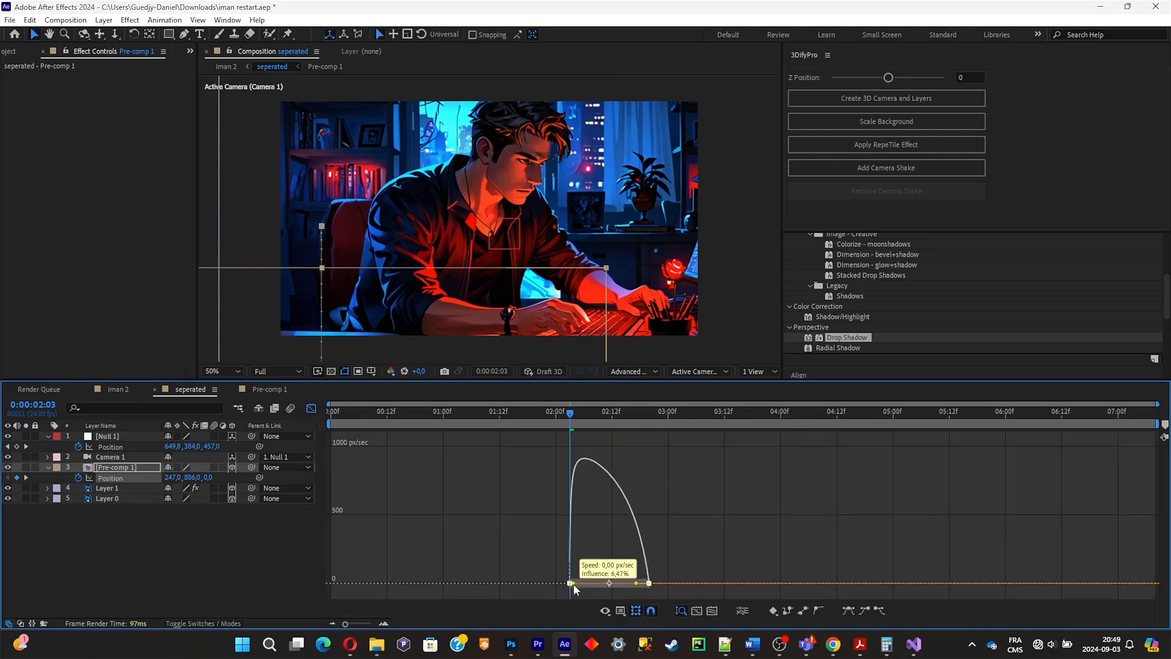
left_click_drag(609, 583, 627, 583)
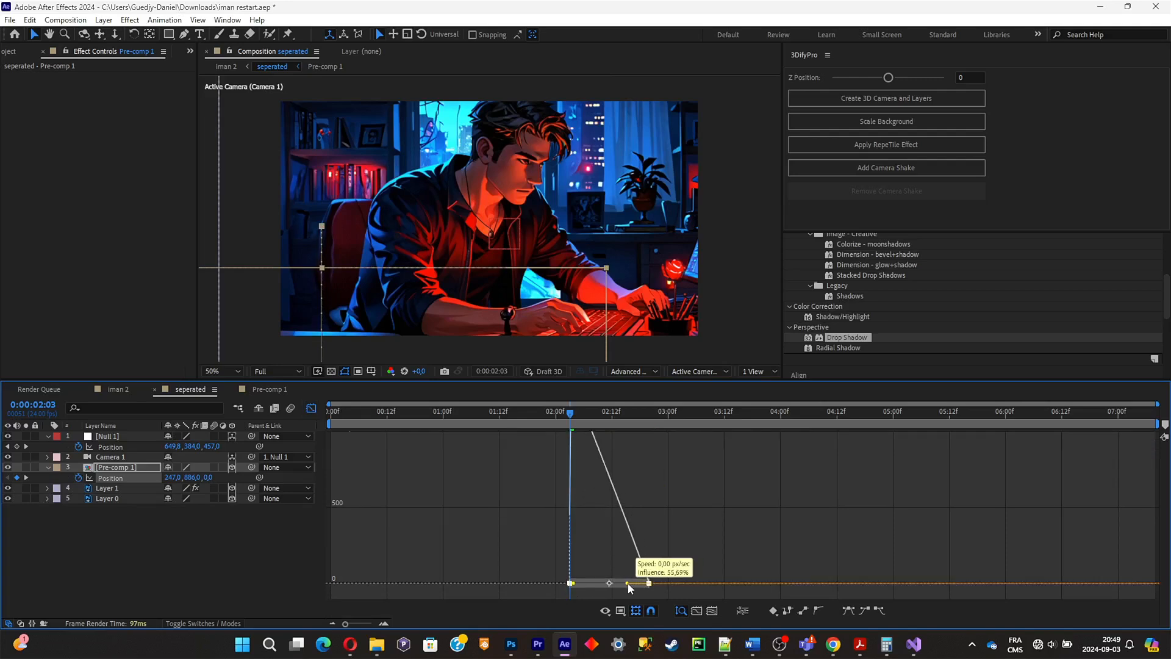